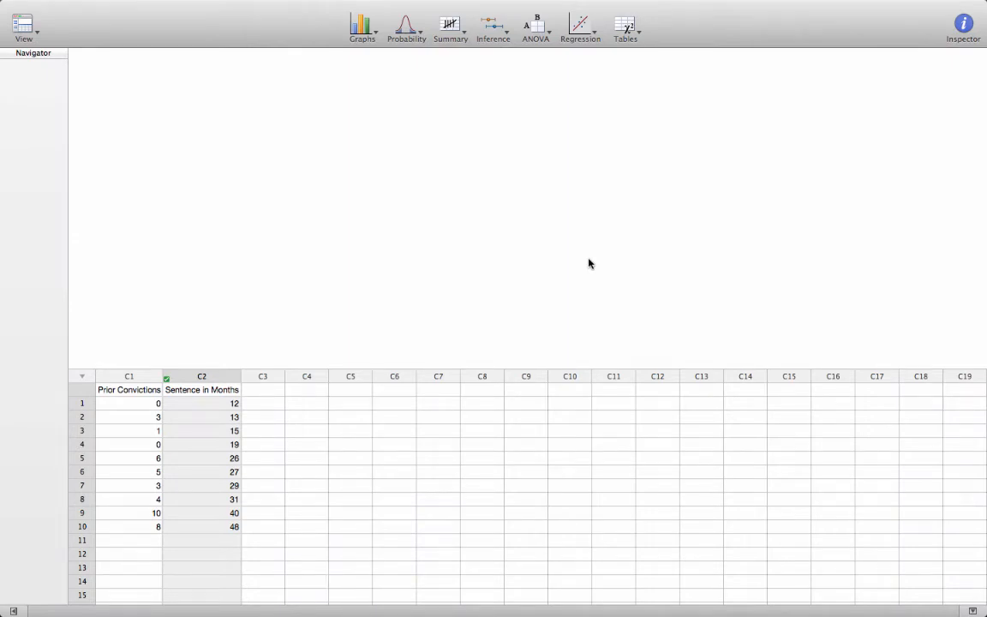
# Step: Draw a simple scatterplot of Sentence in Months (Y) versus Prior Convictions (X)
pyautogui.click(360, 24)
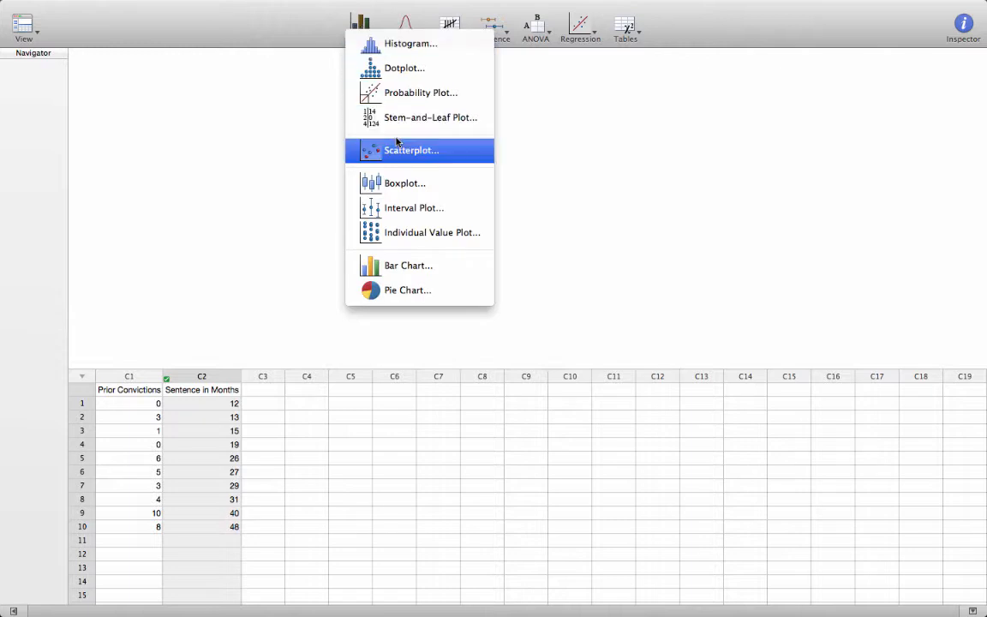
pyautogui.click(411, 151)
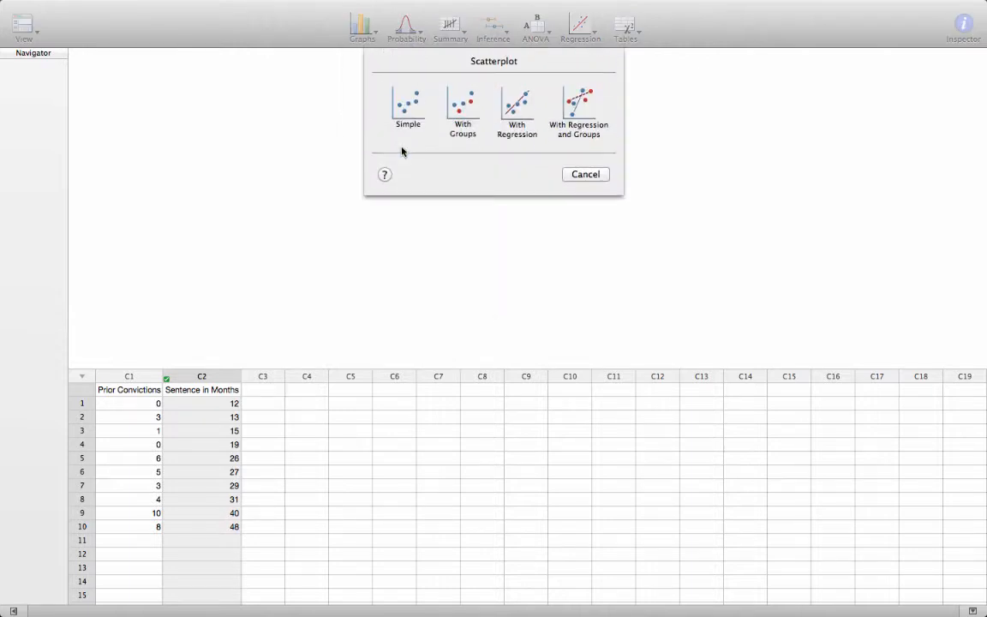
pyautogui.moveTo(413, 118)
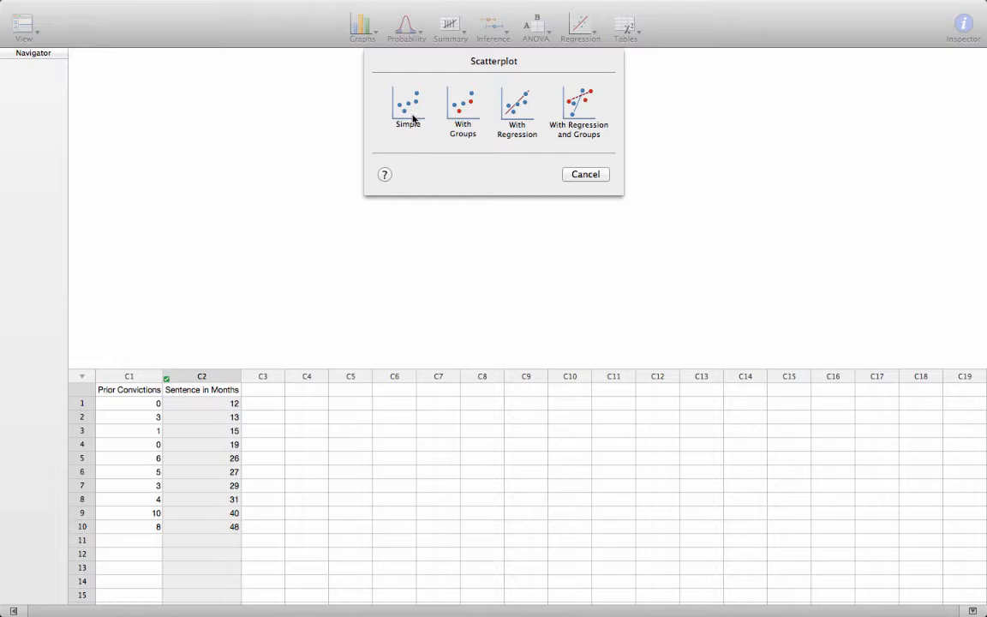
pyautogui.click(406, 103)
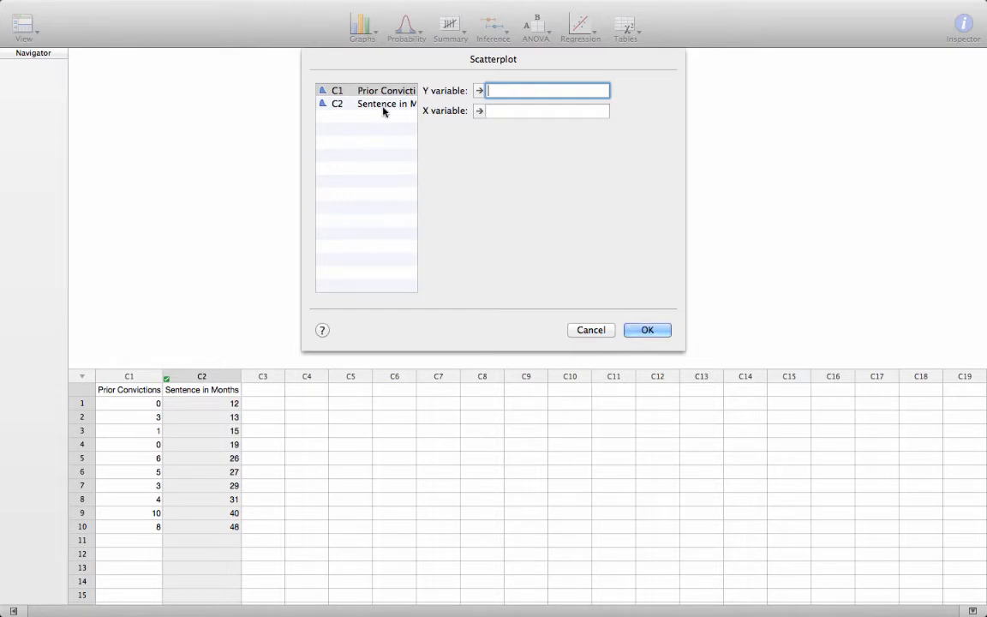
pyautogui.click(481, 89)
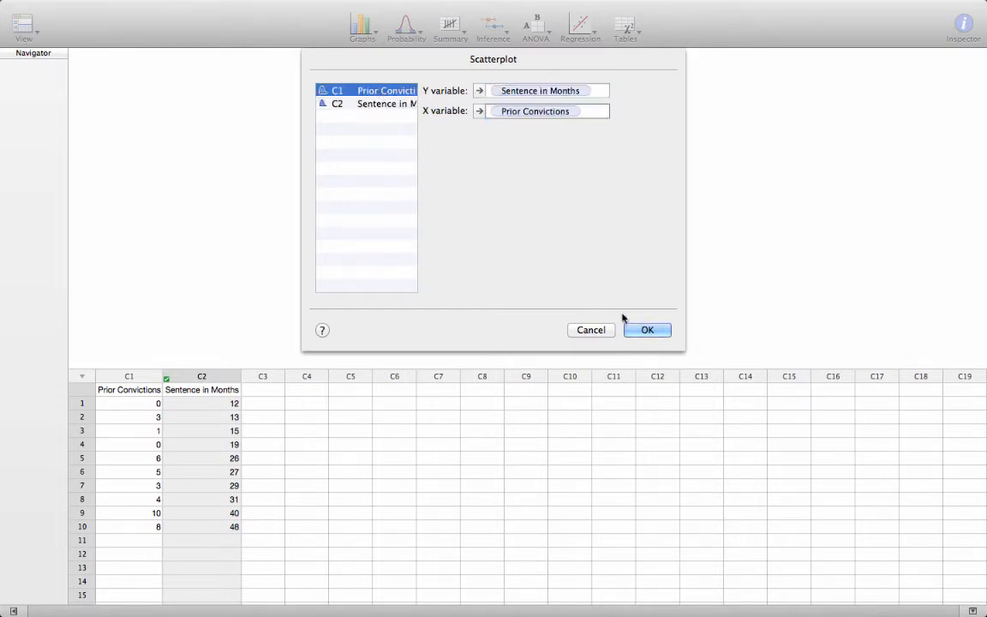
pyautogui.click(648, 328)
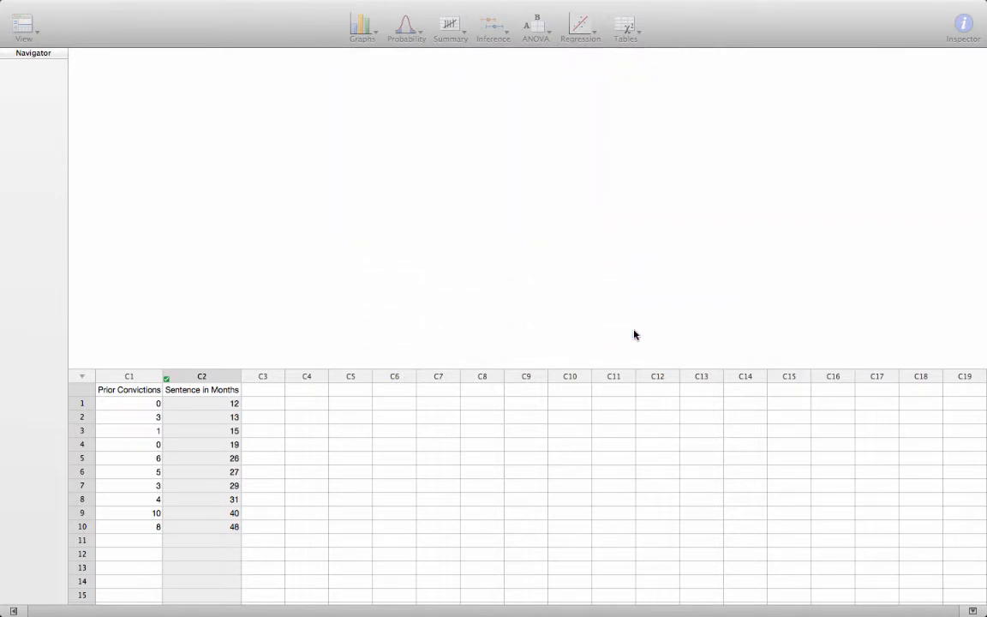
pyautogui.click(360, 24)
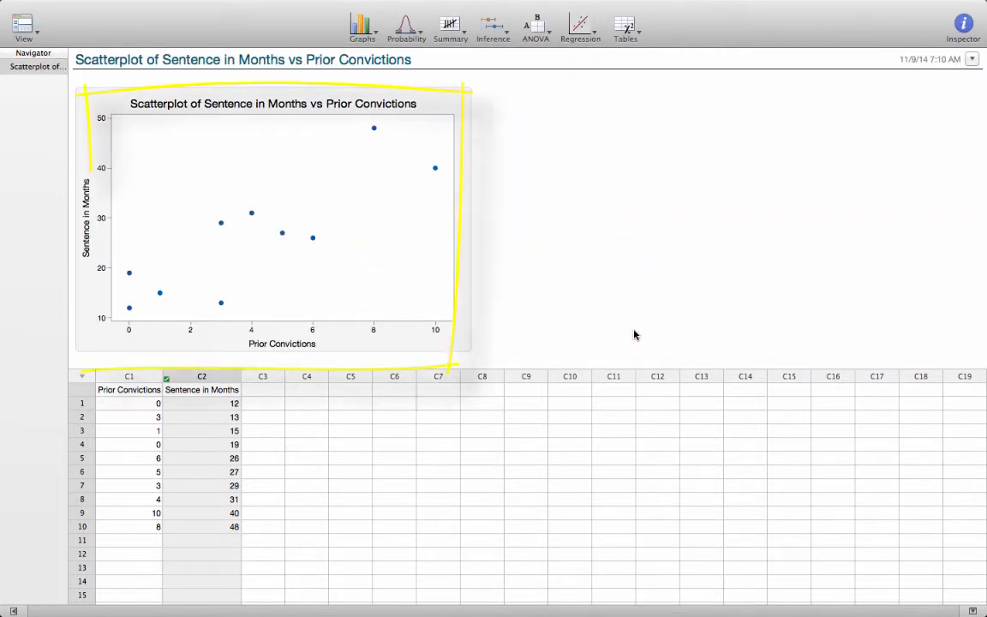
pyautogui.moveTo(140, 341)
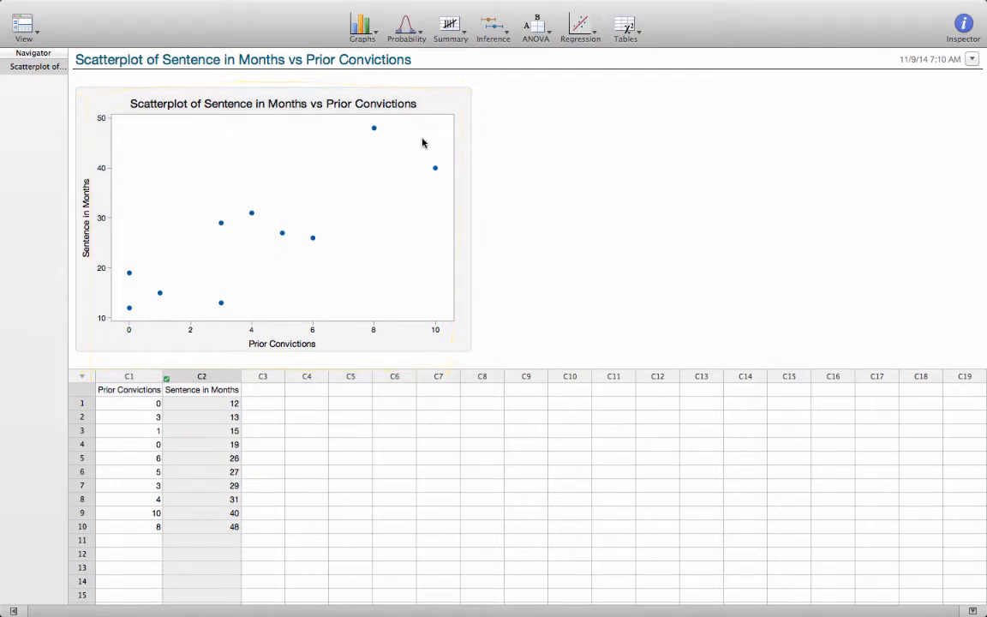
pyautogui.moveTo(476, 263)
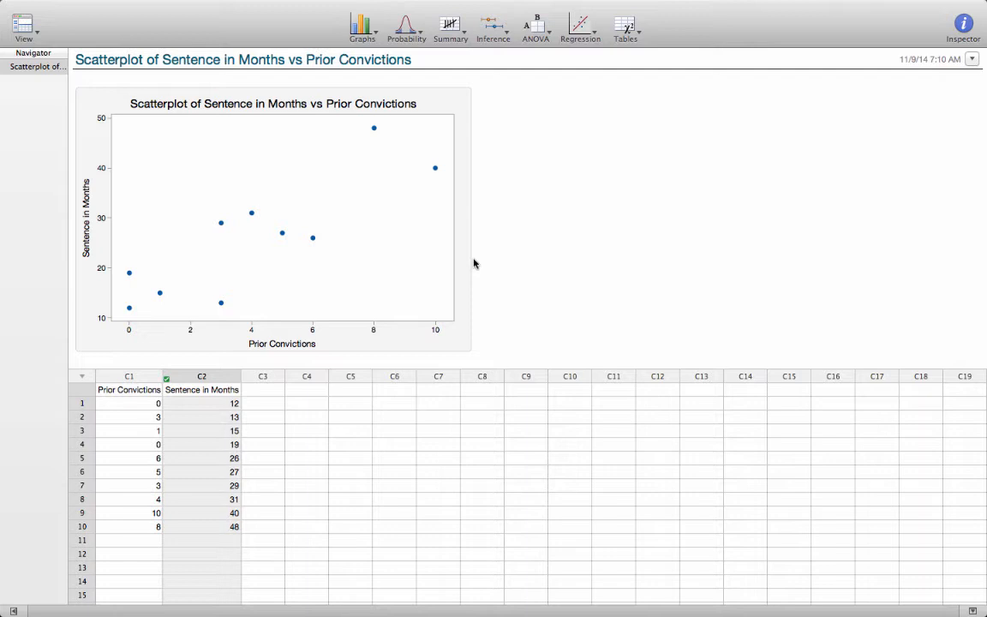
pyautogui.moveTo(574, 75)
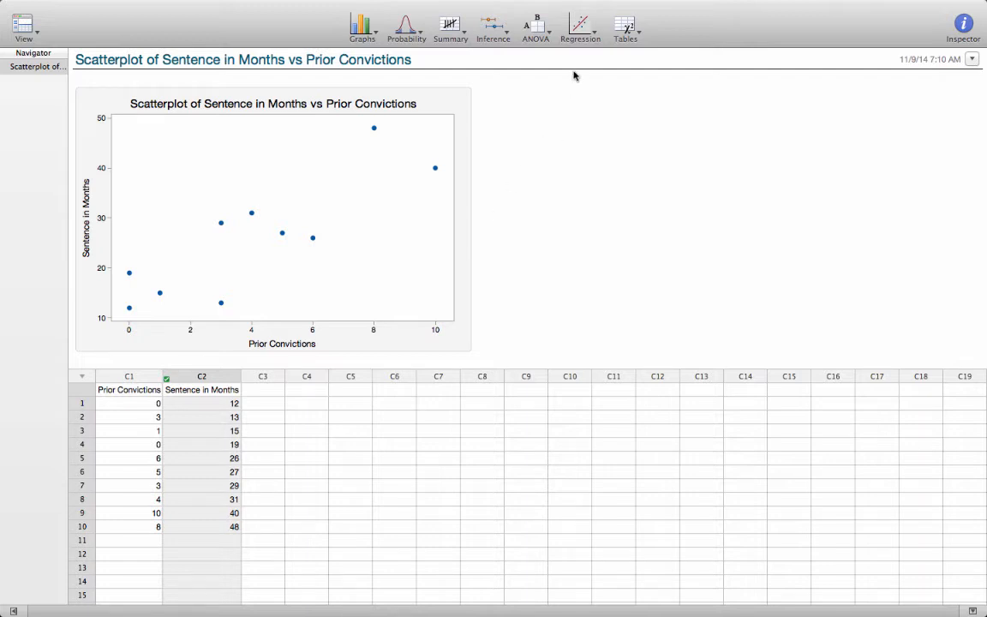
# Step: Start a Correlation analysis from the Regression menu for the two variables
pyautogui.click(579, 20)
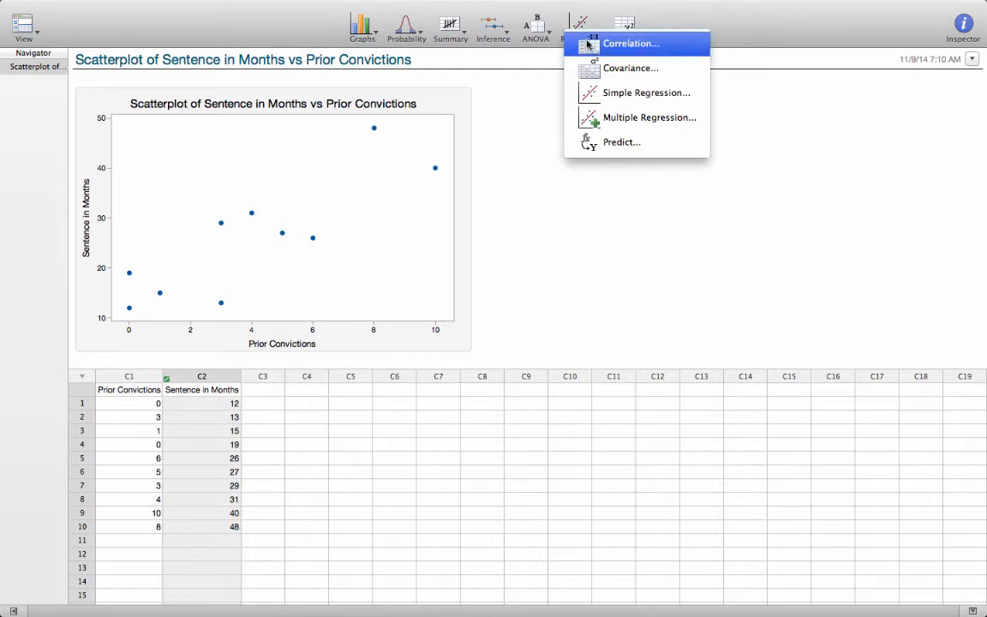
pyautogui.click(631, 43)
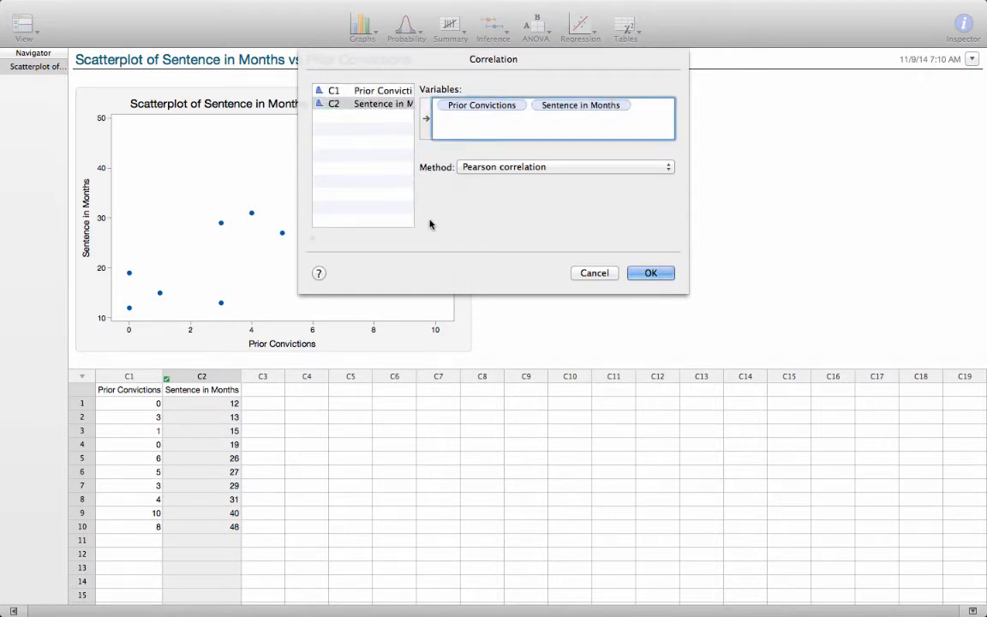
pyautogui.moveTo(497, 187)
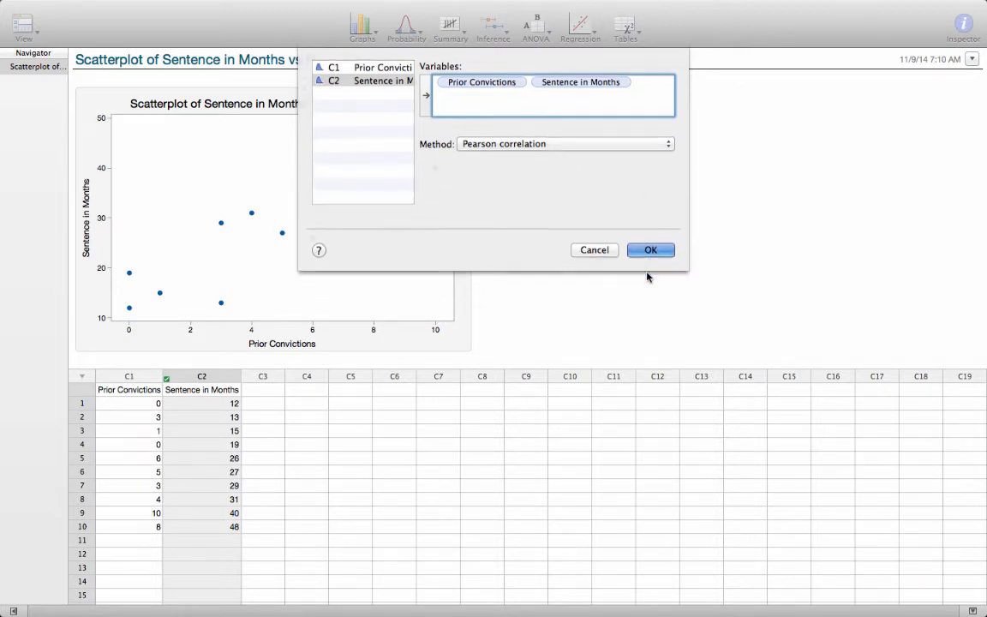
# Step: Run the Pearson correlation, giving r = 0.848528 with P-Value 0.0019
pyautogui.click(650, 250)
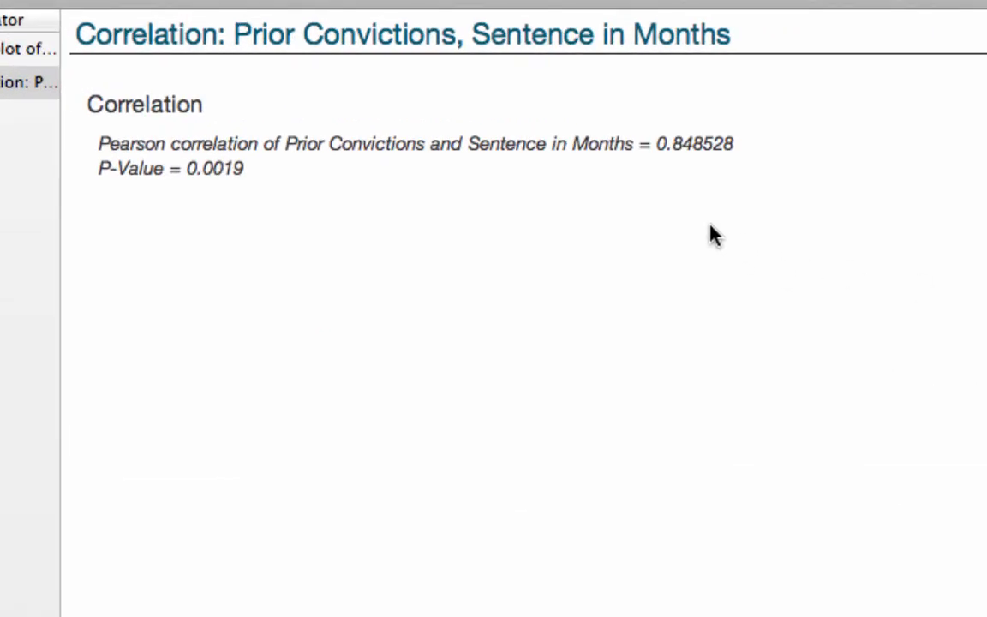
pyautogui.moveTo(681, 175)
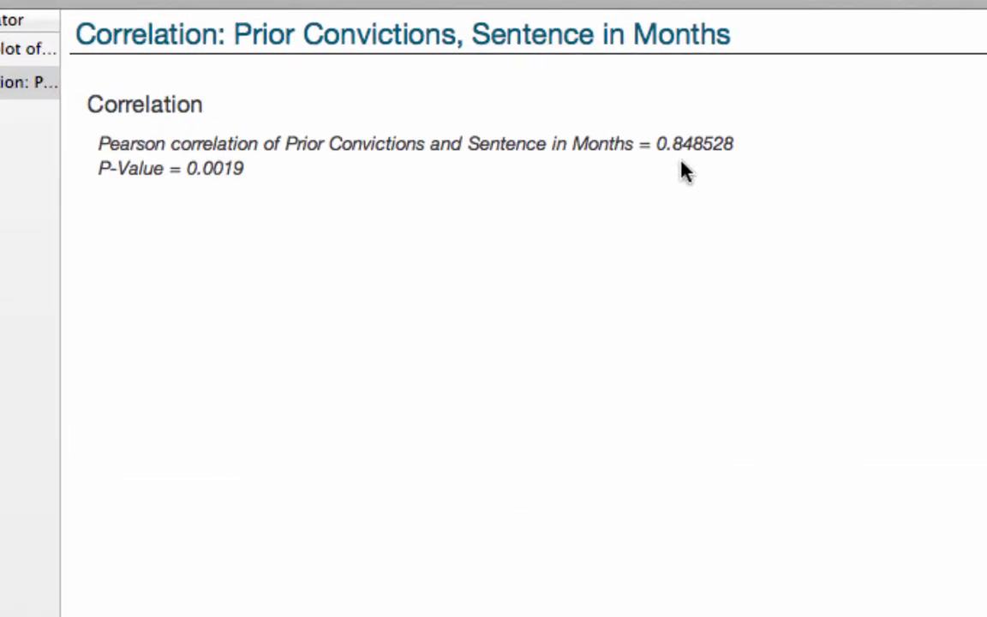
pyautogui.moveTo(716, 181)
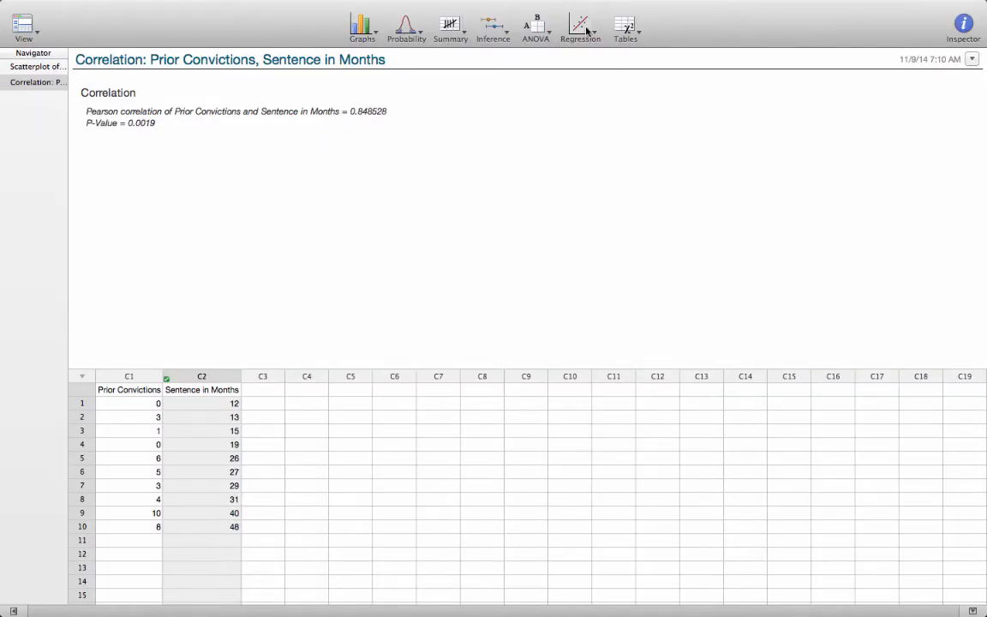
pyautogui.click(577, 21)
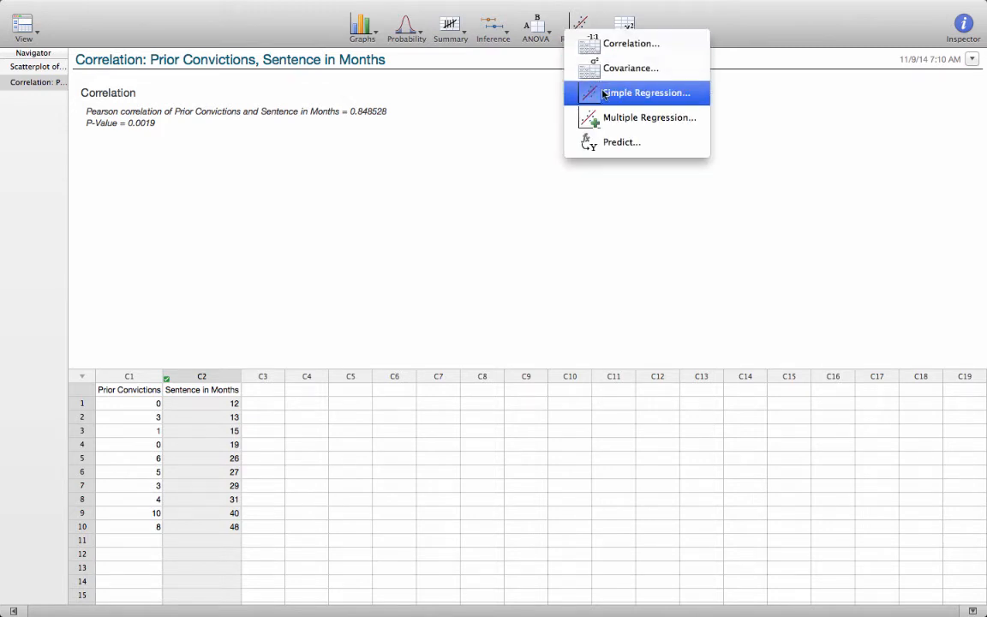
# Step: Set up a linear simple regression with Sentence in Months as response and Prior Convictions as predictor
pyautogui.click(637, 93)
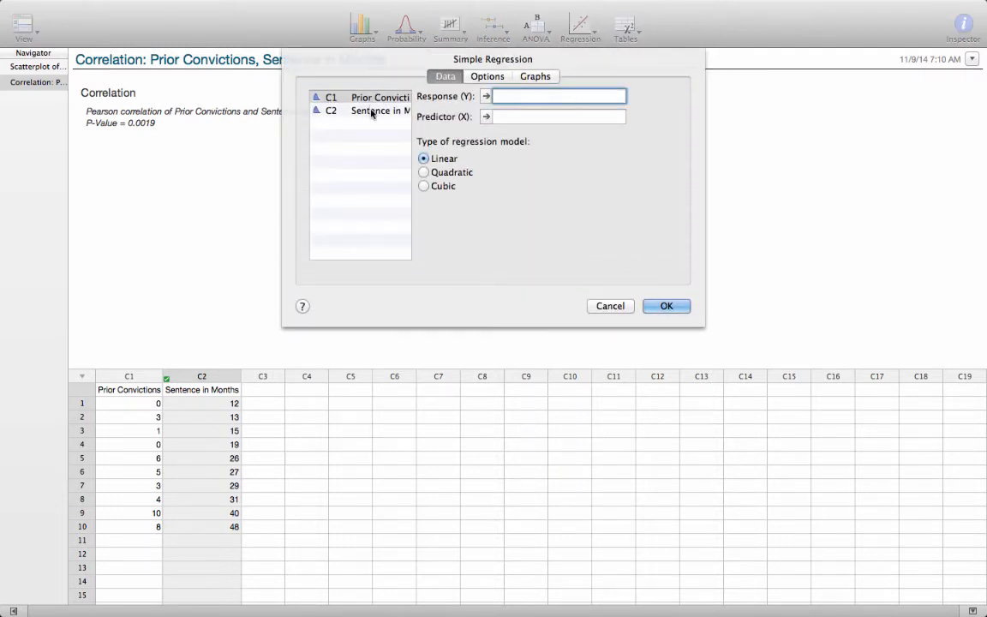
pyautogui.click(370, 96)
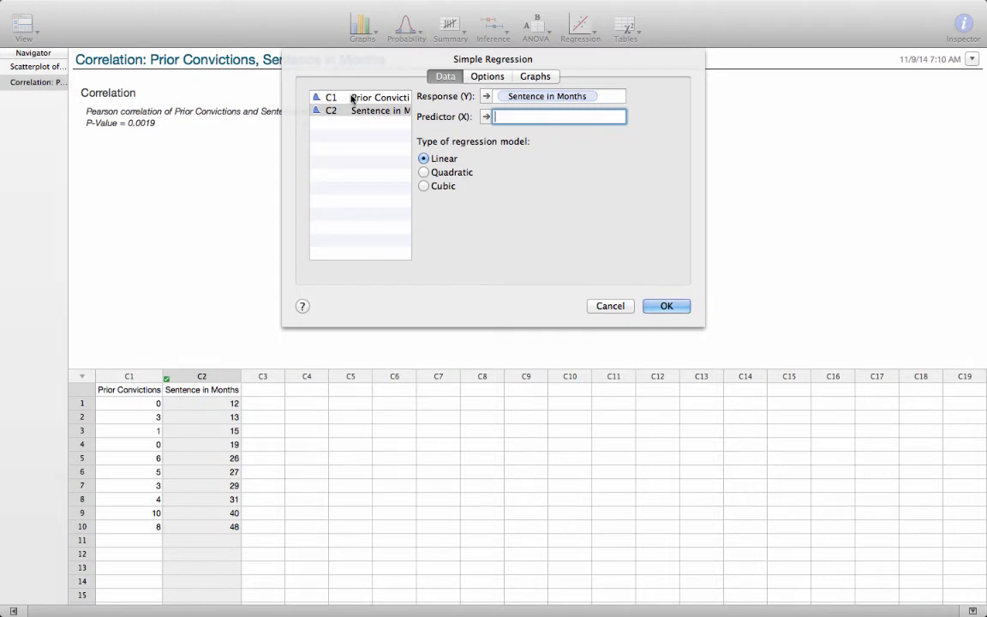
pyautogui.click(351, 96)
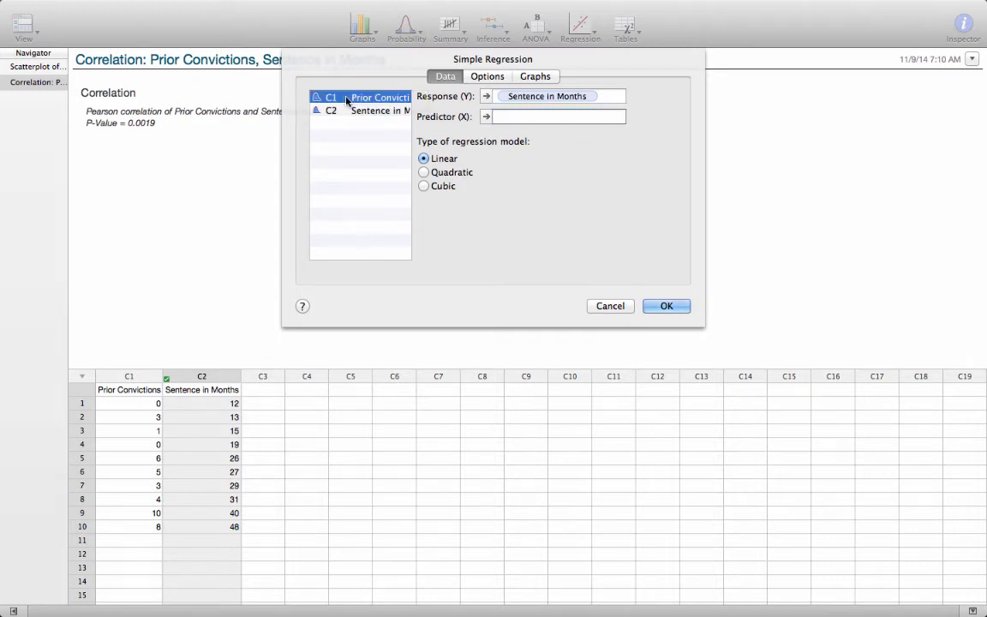
pyautogui.click(495, 117)
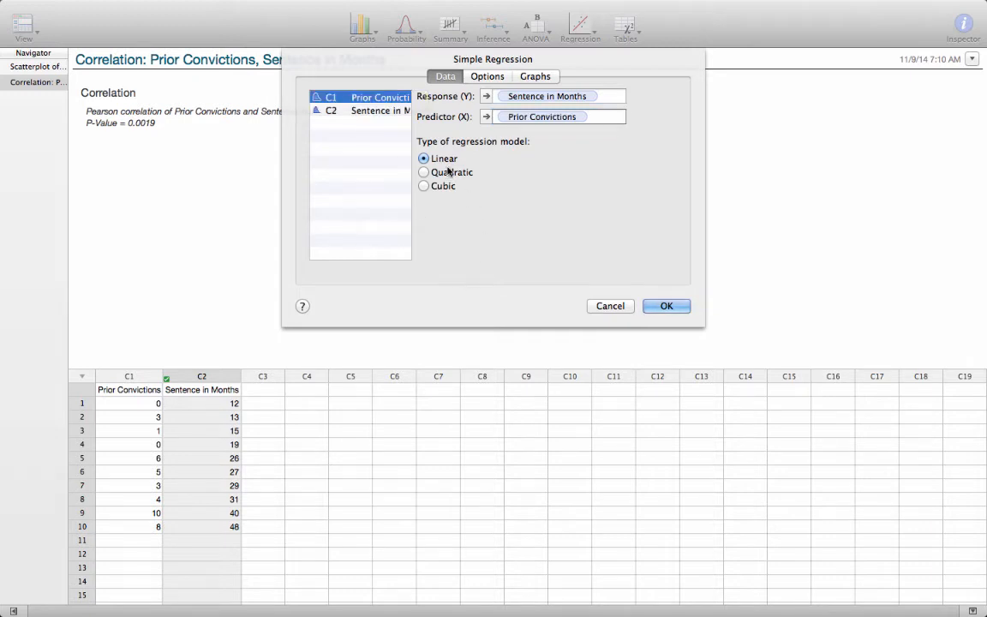
pyautogui.click(487, 75)
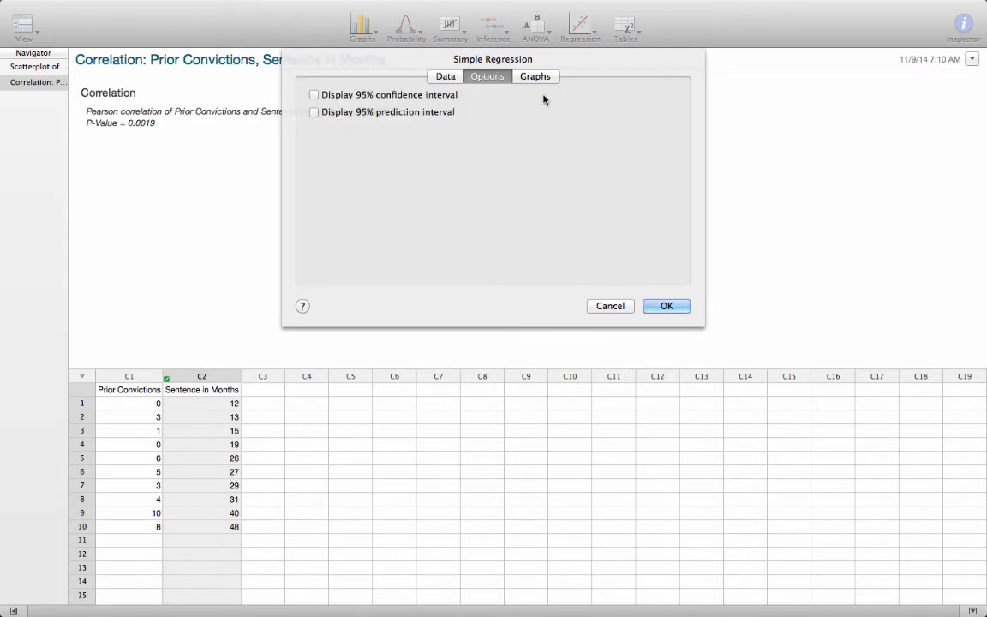
pyautogui.moveTo(543, 77)
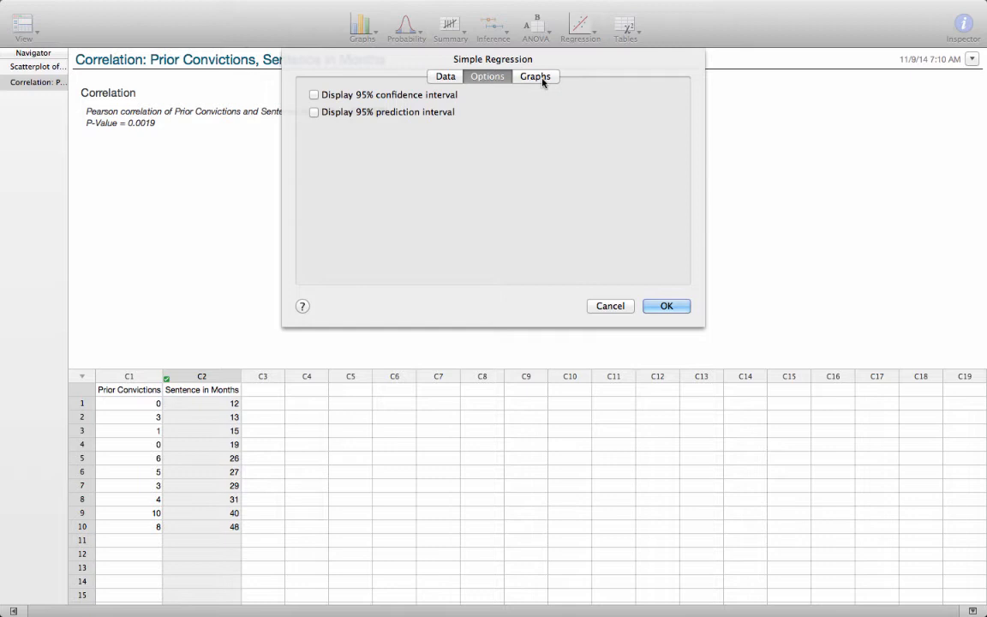
# Step: Add a residuals-versus-Prior Convictions plot and run the regression
pyautogui.click(534, 75)
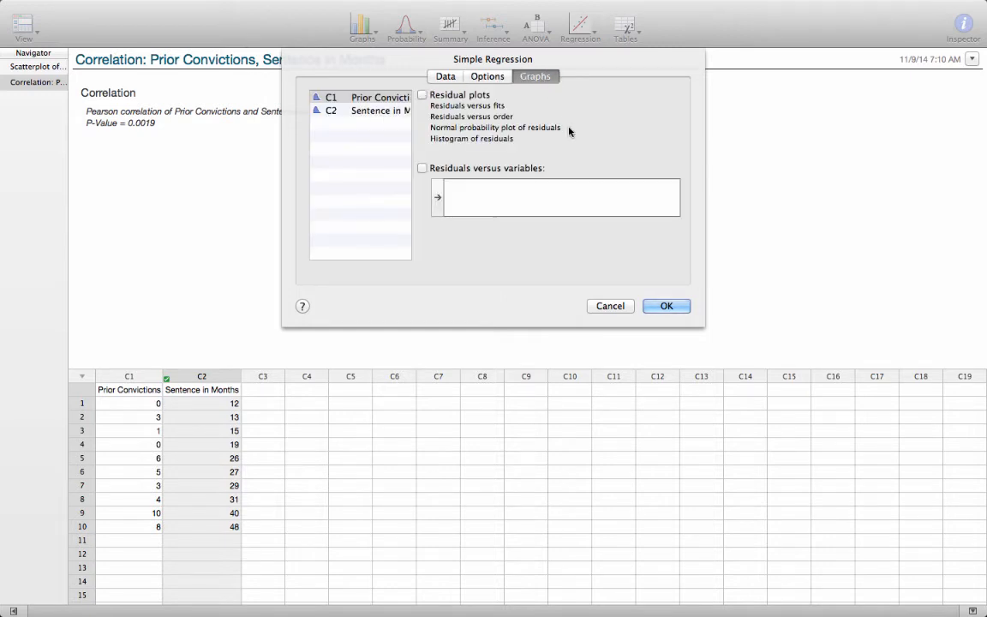
pyautogui.moveTo(569, 137)
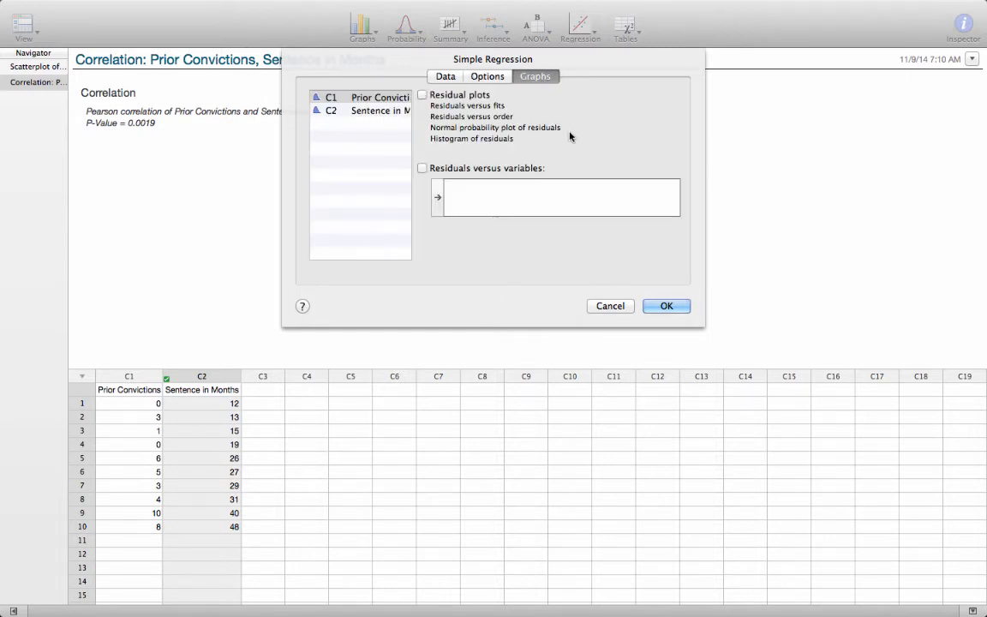
pyautogui.moveTo(456, 148)
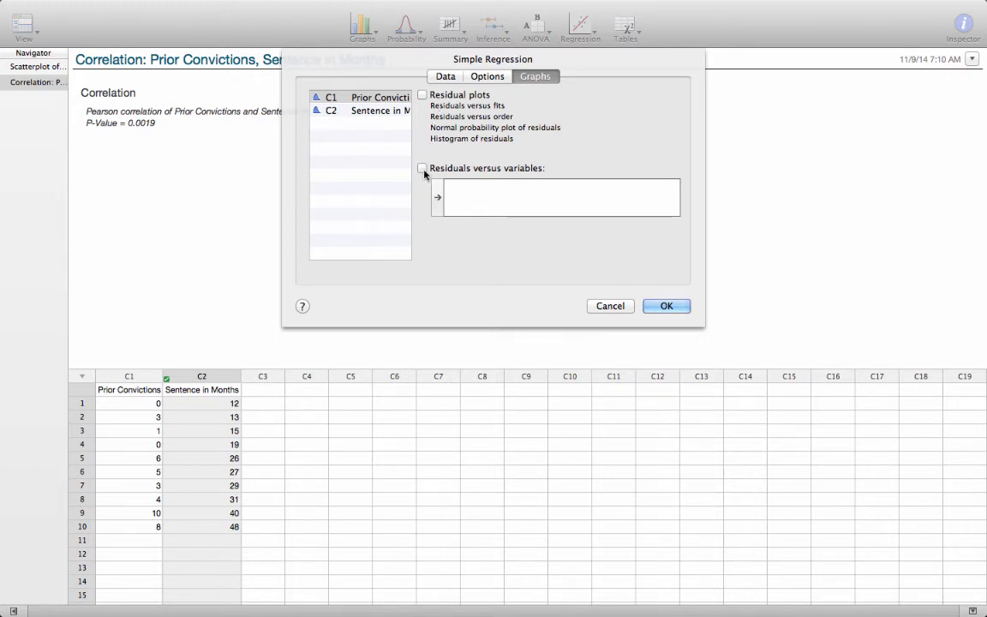
pyautogui.click(422, 168)
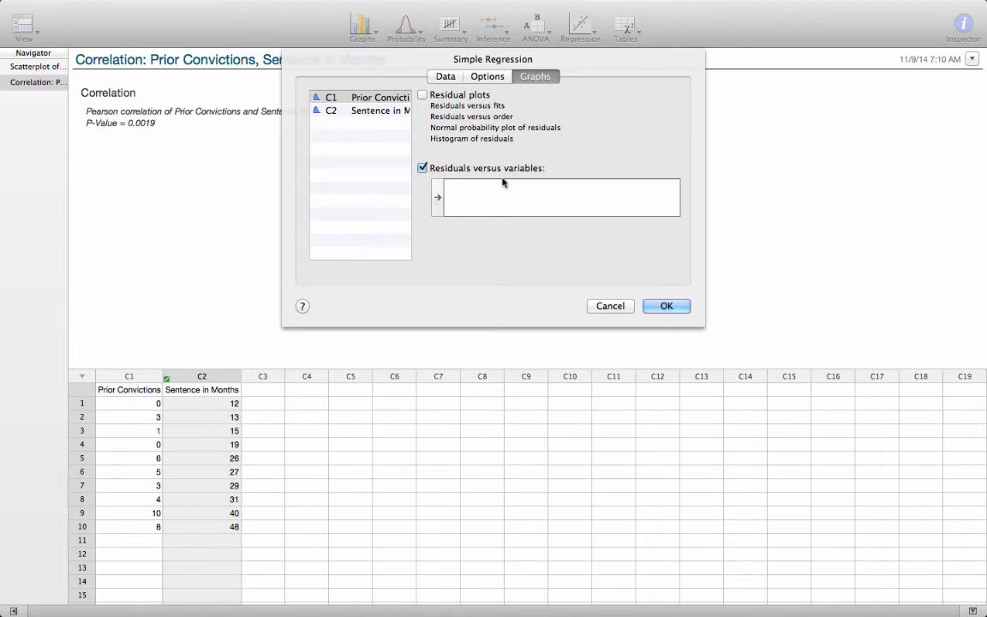
pyautogui.moveTo(510, 181)
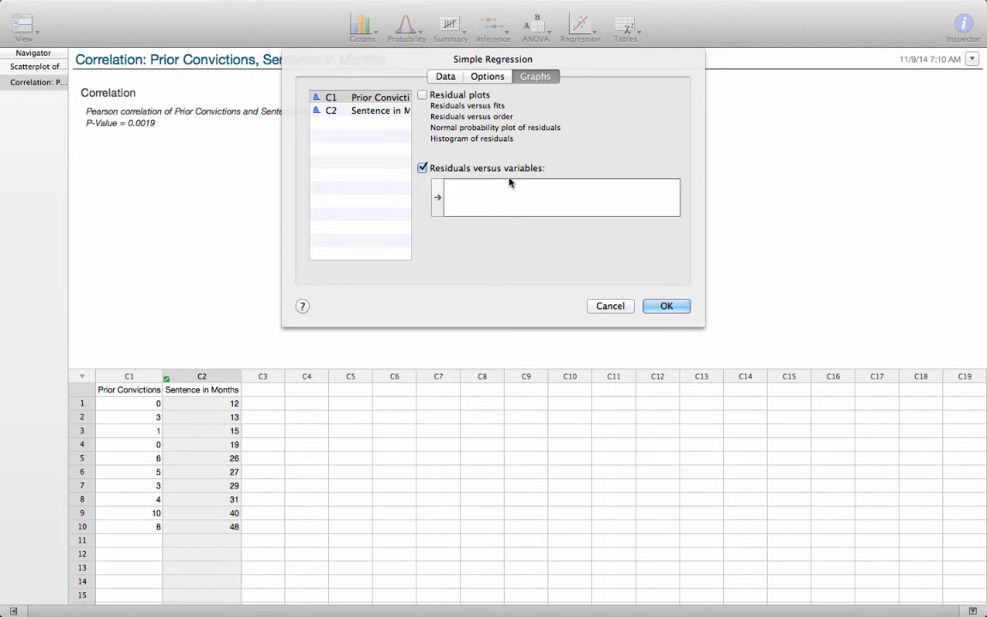
pyautogui.doubleClick(366, 96)
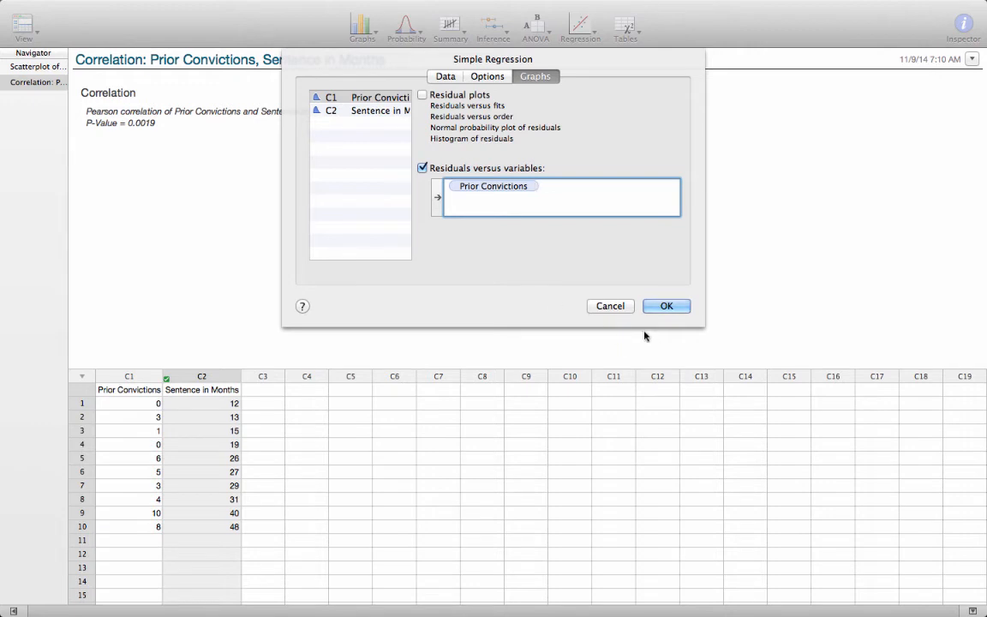
pyautogui.click(665, 305)
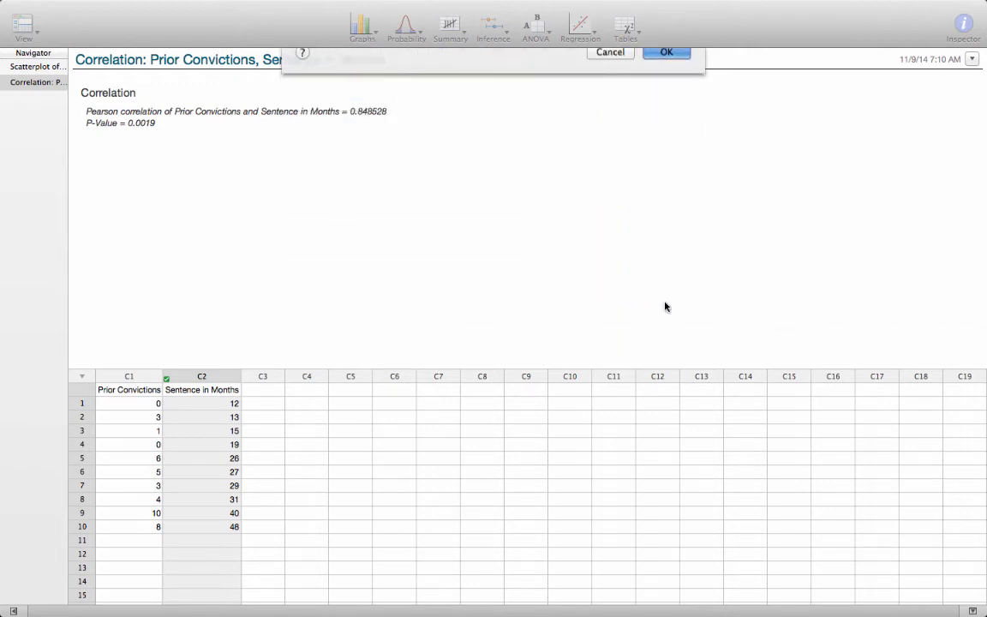
# Step: View the regression output: R-sq 72.00%, constant 14.000, Prior Convictions coefficient 3.0000
pyautogui.click(666, 51)
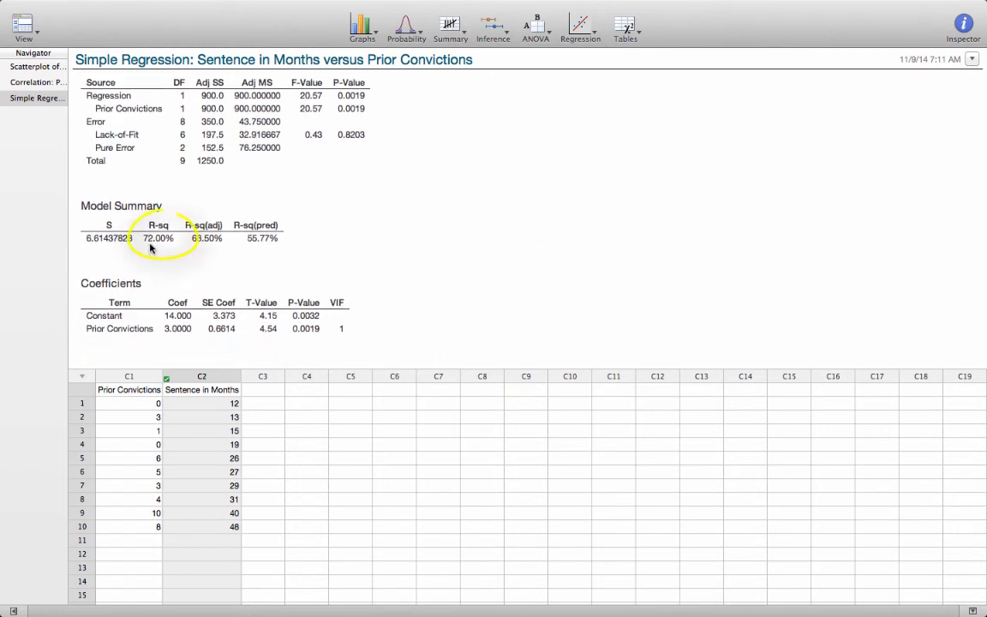
pyautogui.moveTo(168, 261)
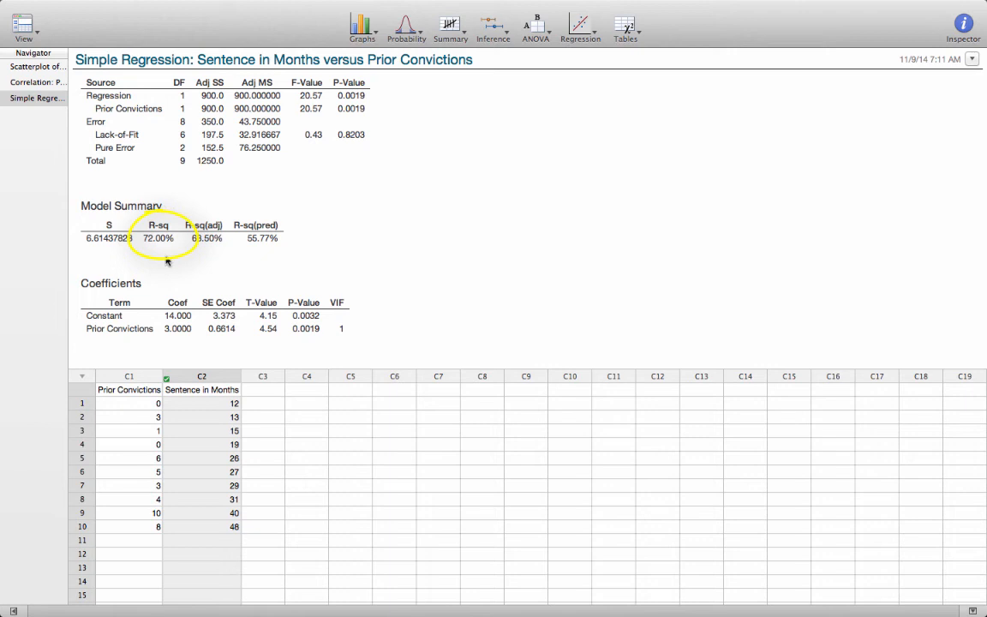
pyautogui.moveTo(524, 316)
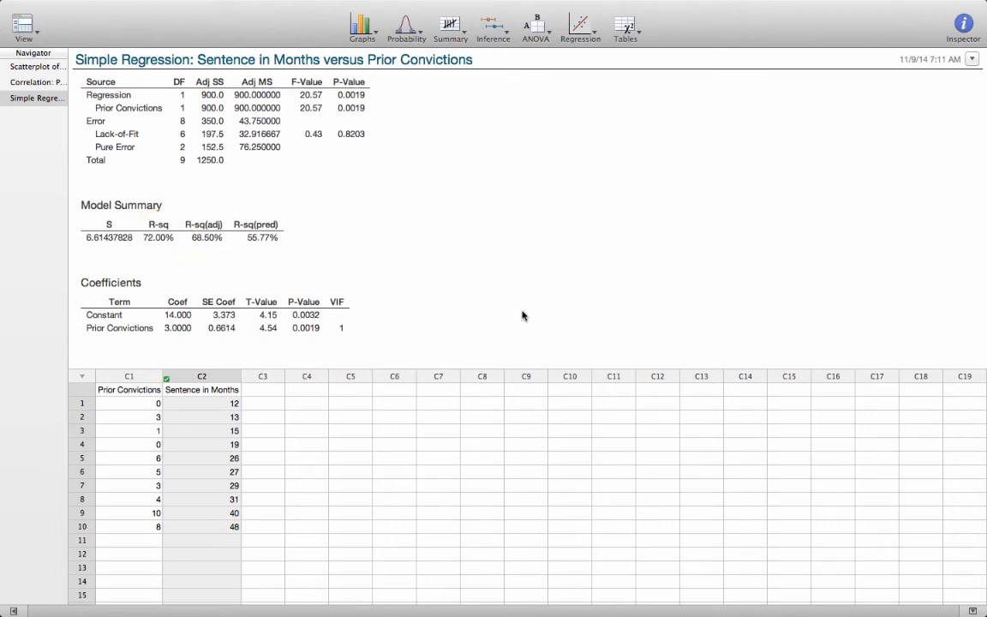
# Step: Scroll the output to the fitted line plot and residuals-versus-Prior Convictions plot
pyautogui.scroll(-3)
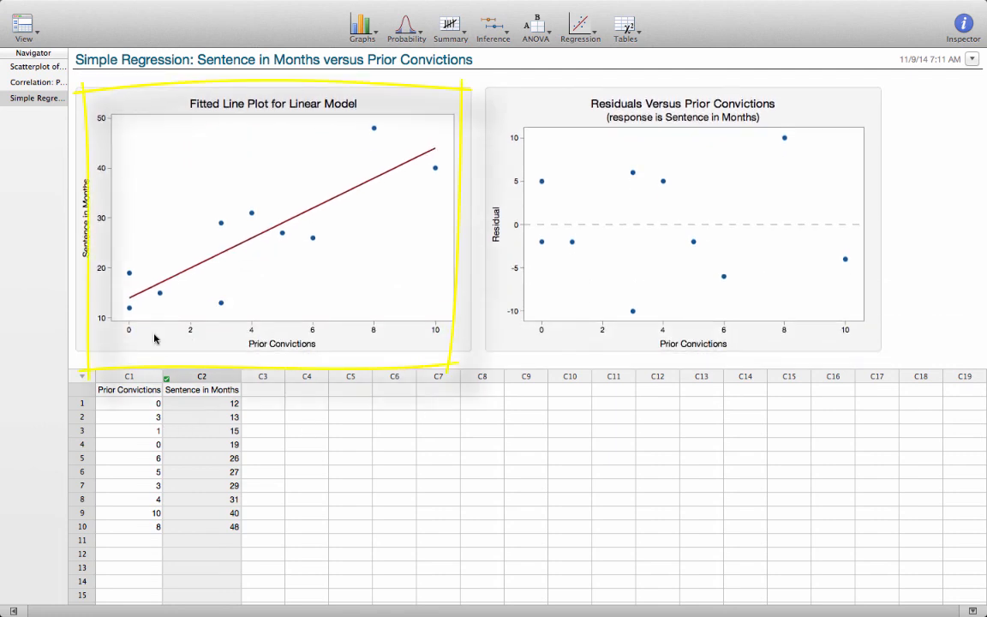
pyautogui.moveTo(384, 175)
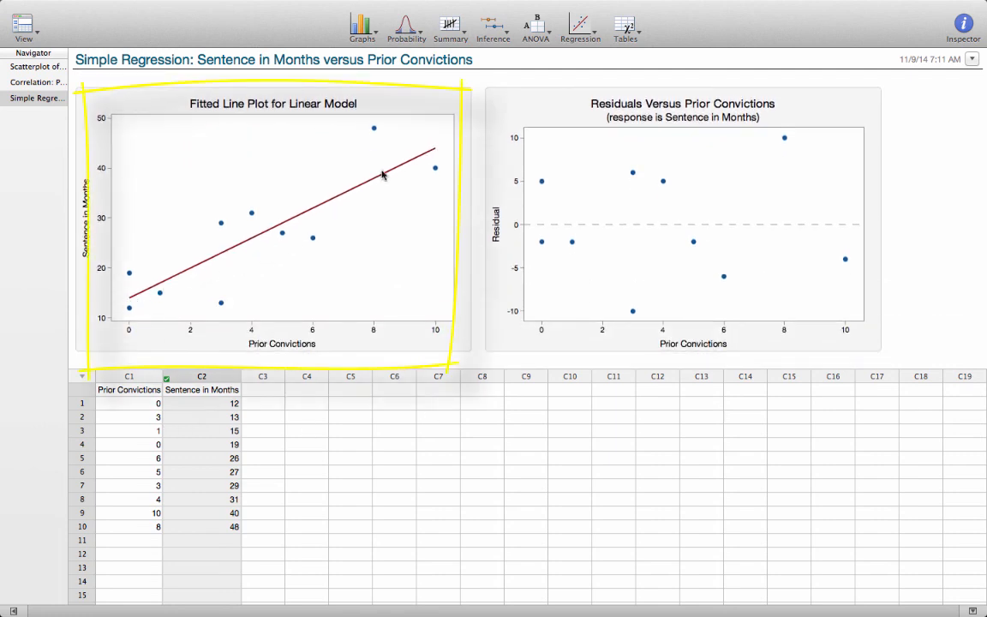